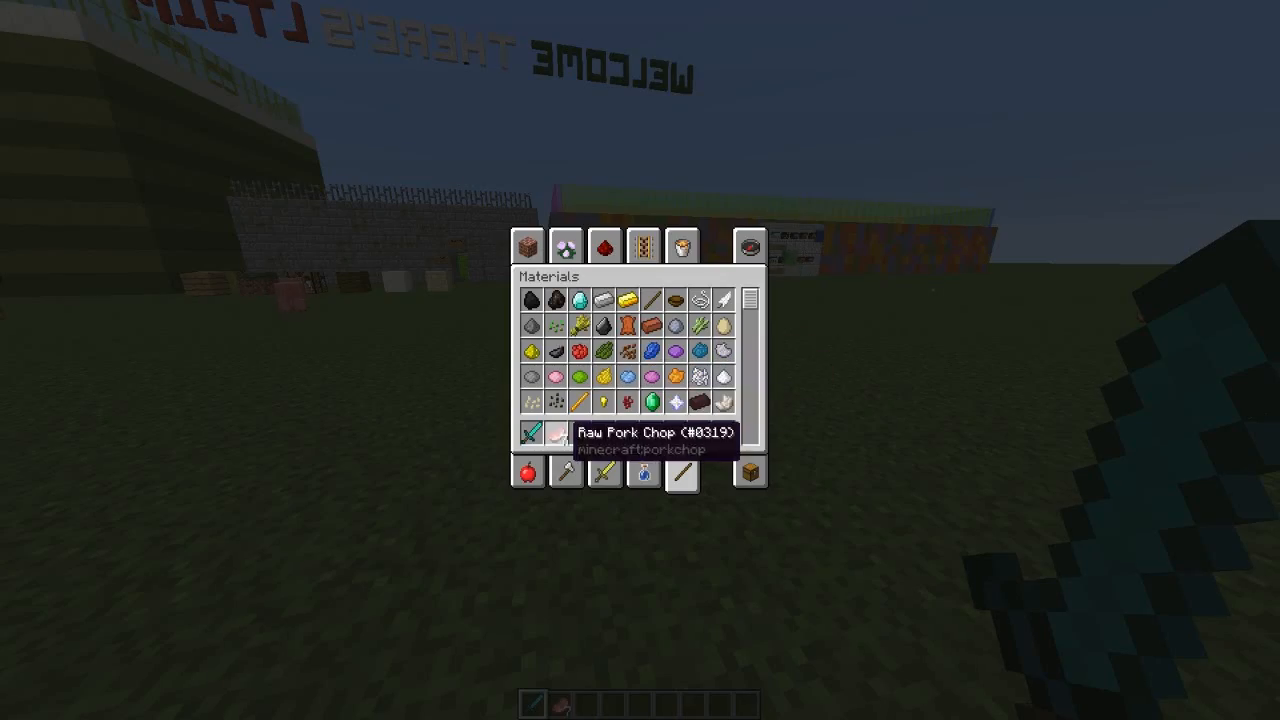
- Kill pigs and a cow with the diamond sword, then type 'rewards' in chat
key(Escape)
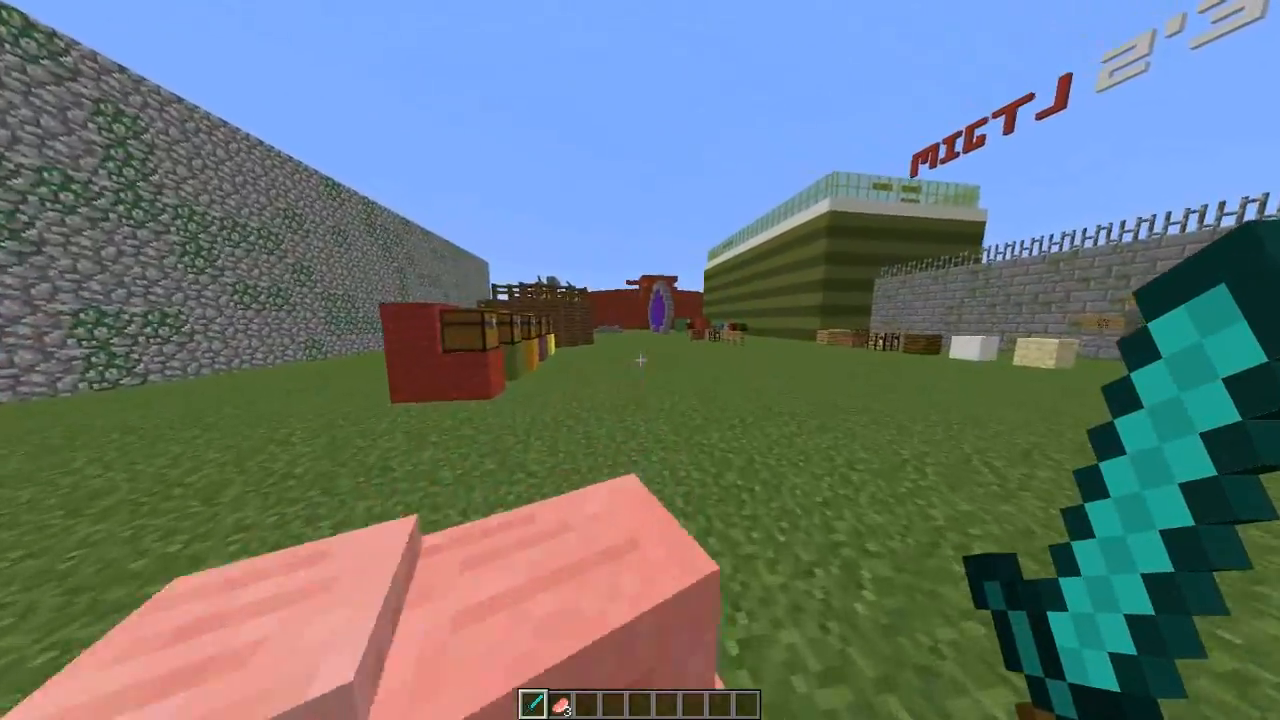
click(640, 360)
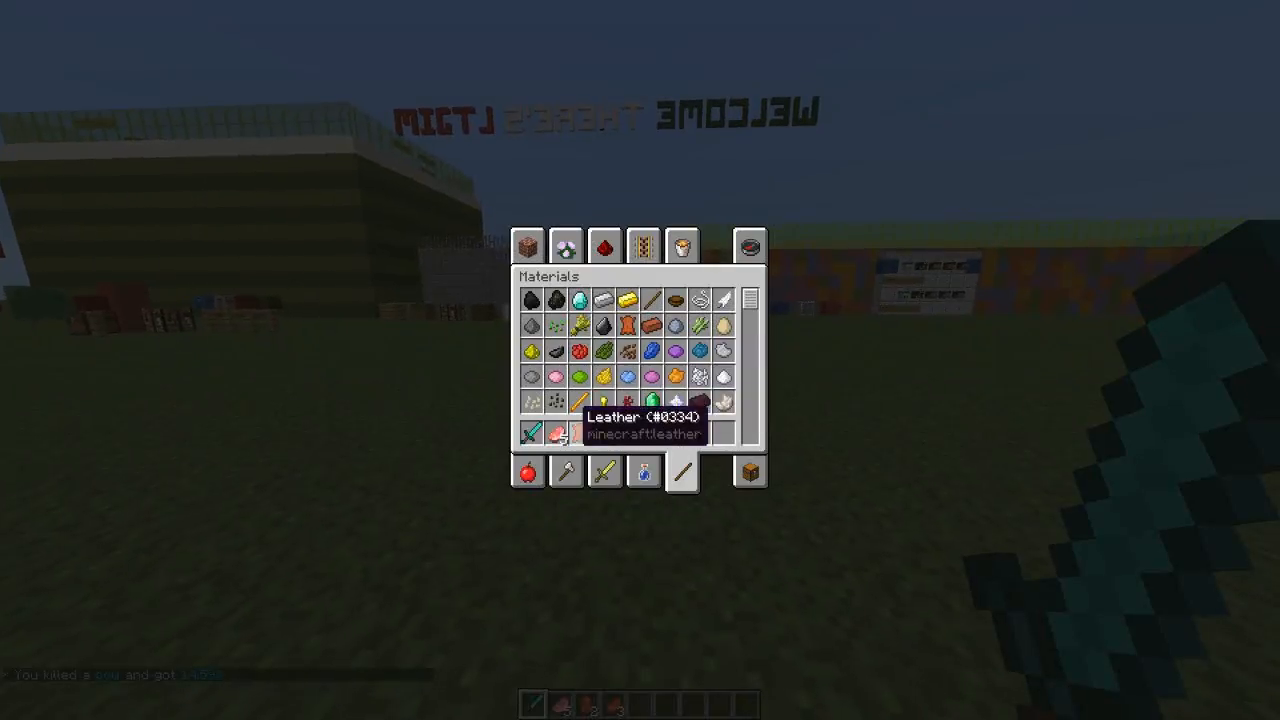
key(Escape)
text(/killw)
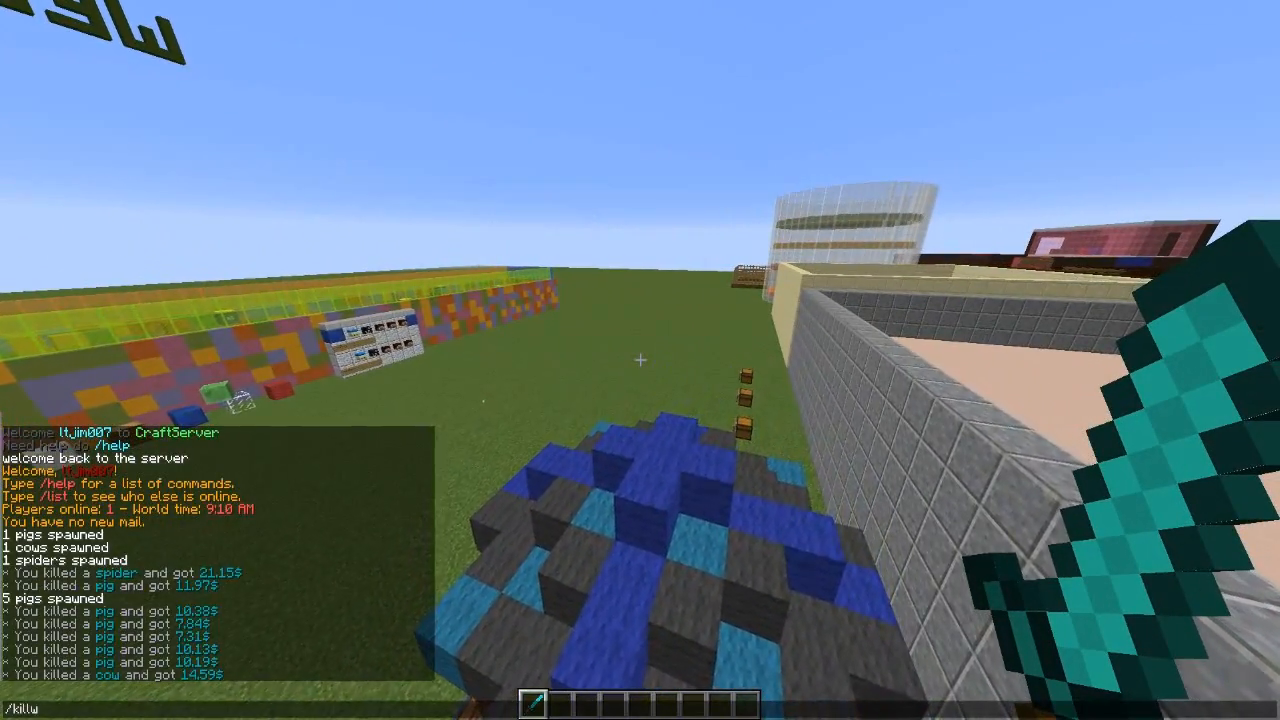
text(rewards)
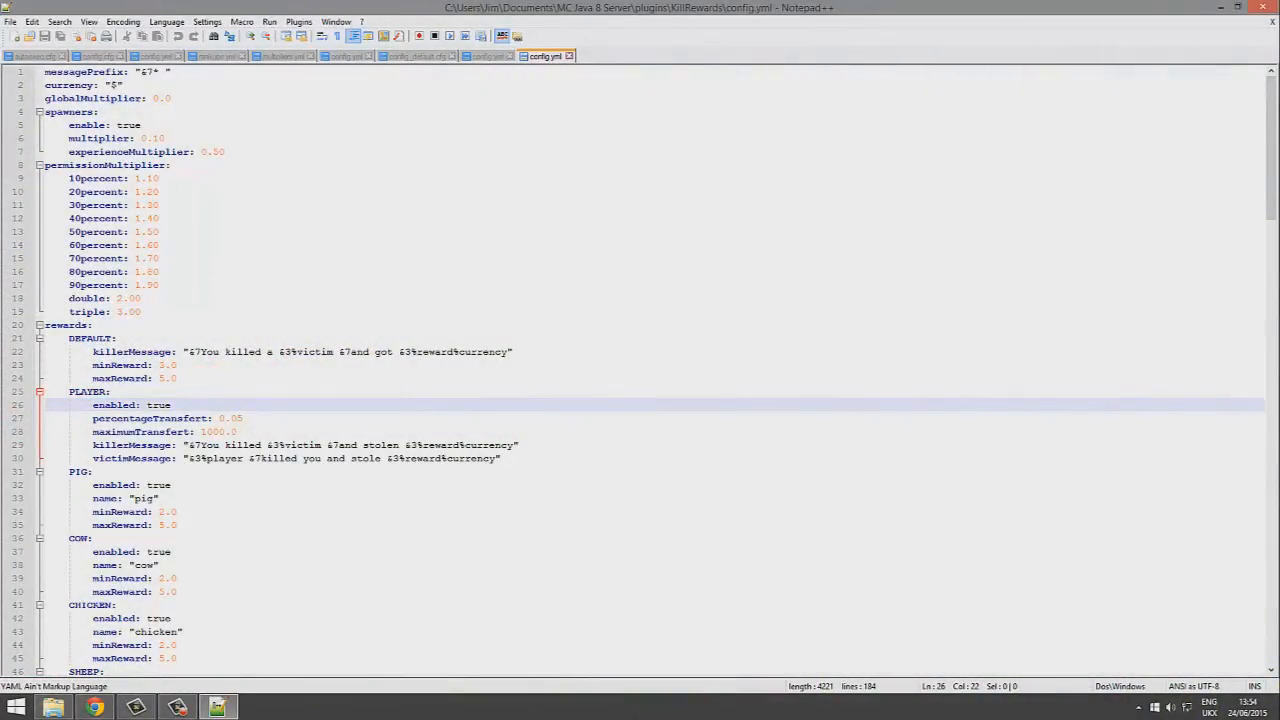
scroll(down, 3)
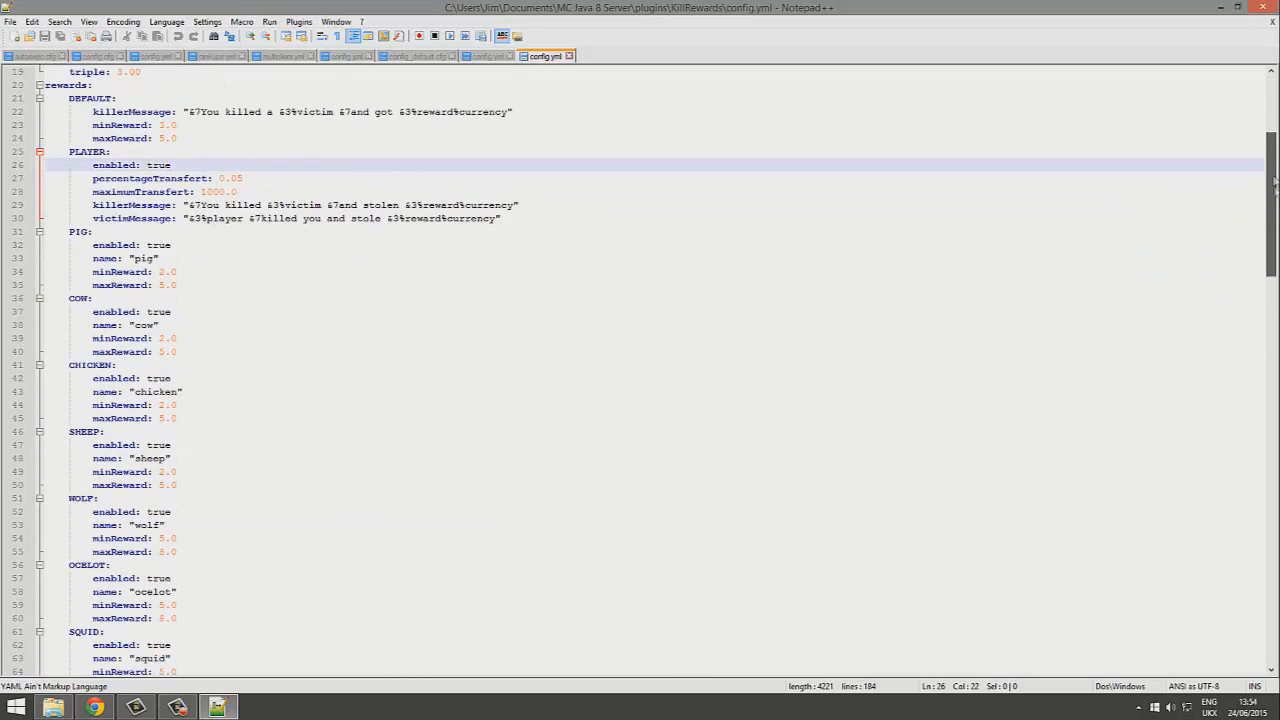
scroll(down, 3)
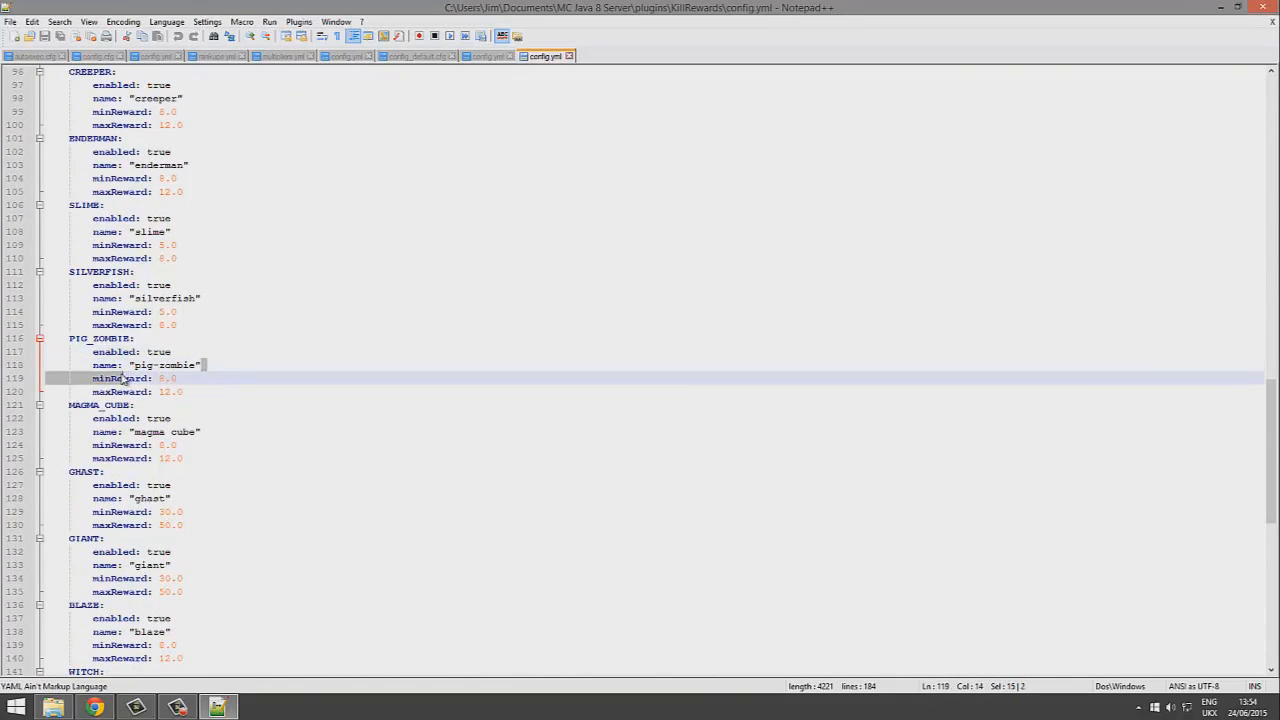
scroll(down, 3)
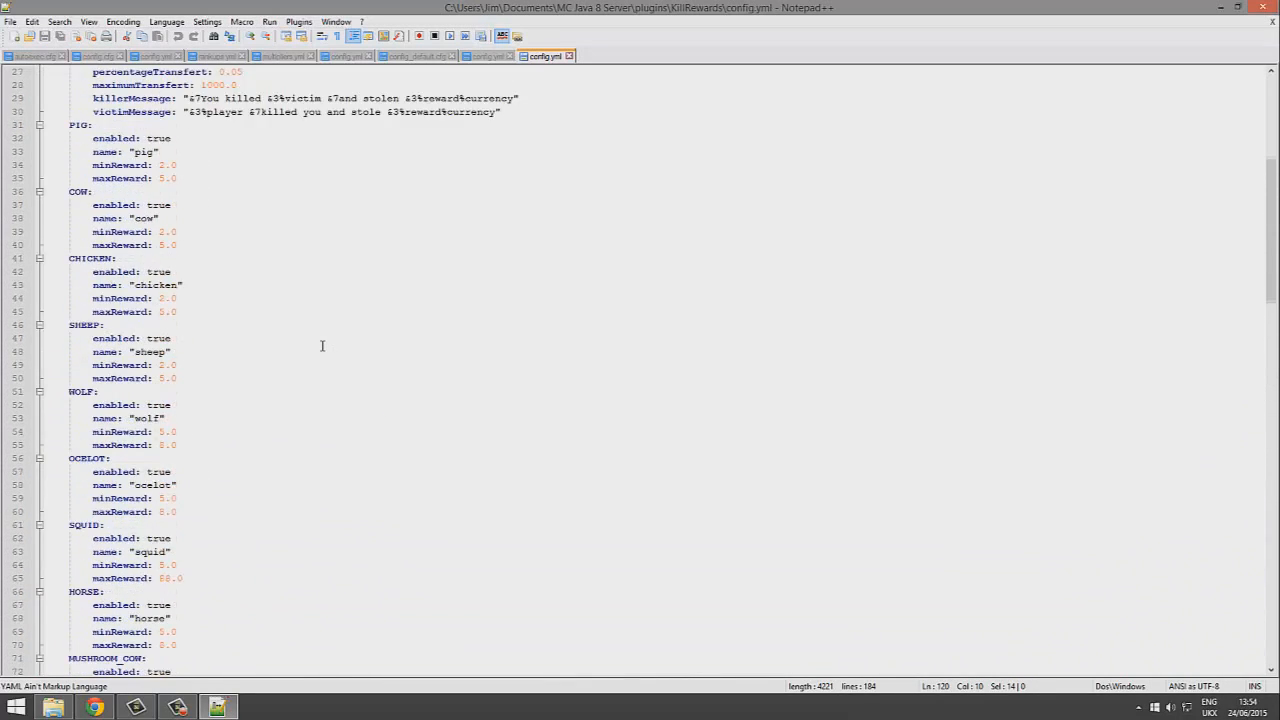
scroll(up, 3)
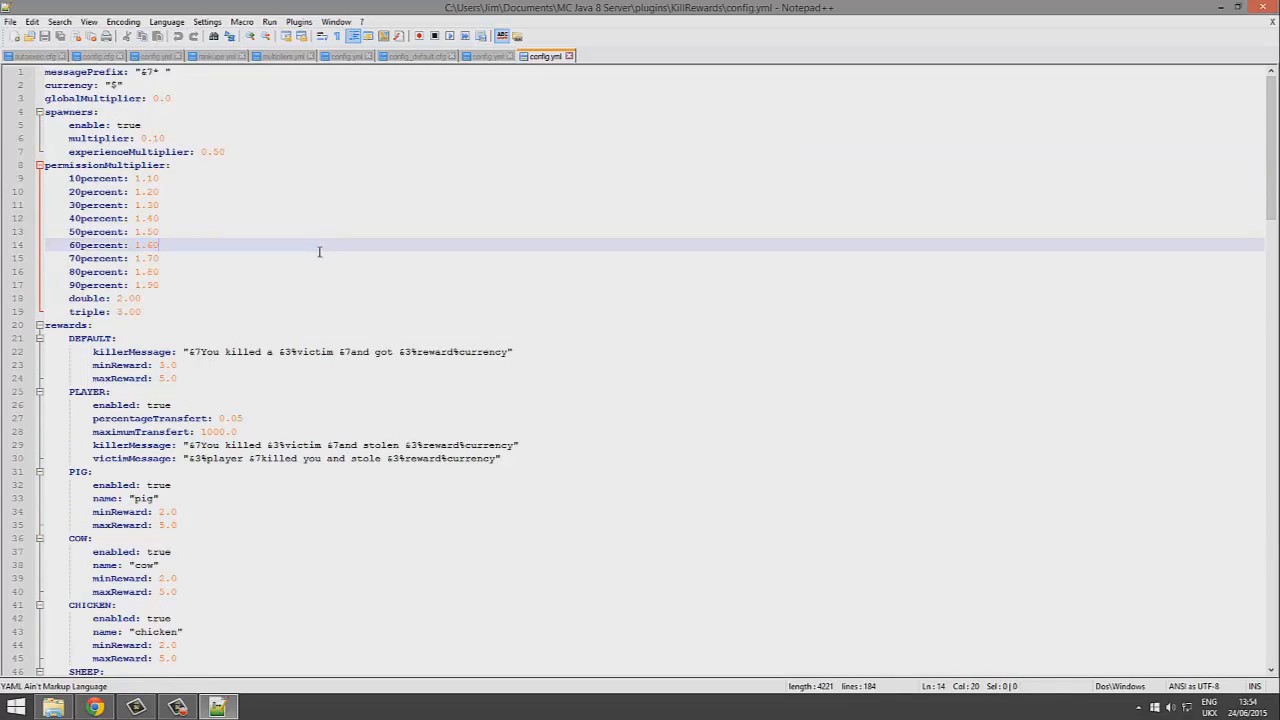
mouse_move(135, 337)
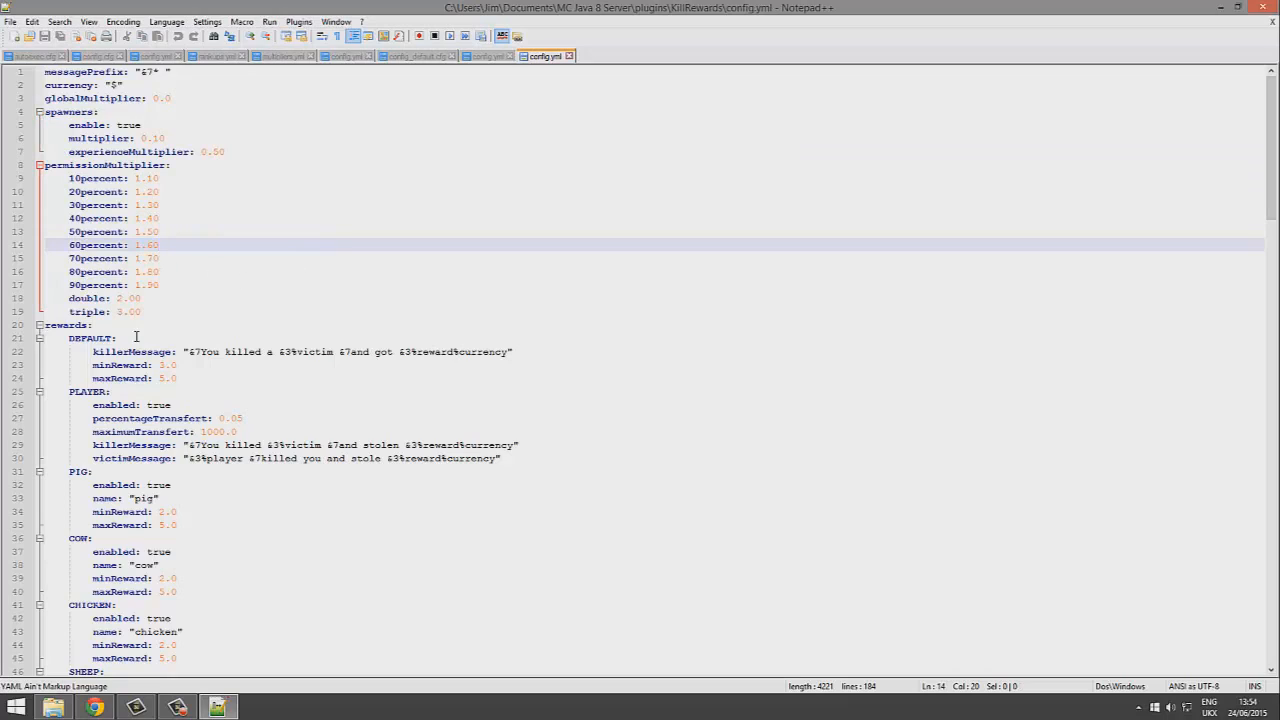
click(163, 311)
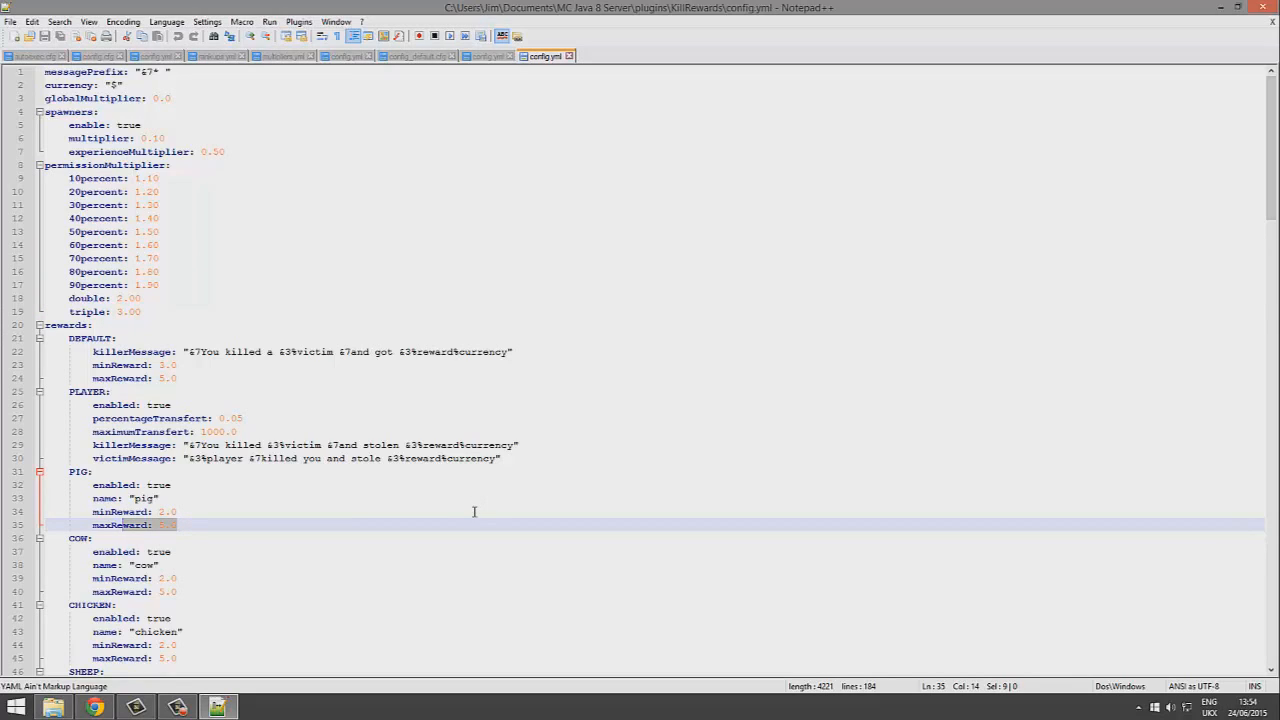
mouse_move(460, 505)
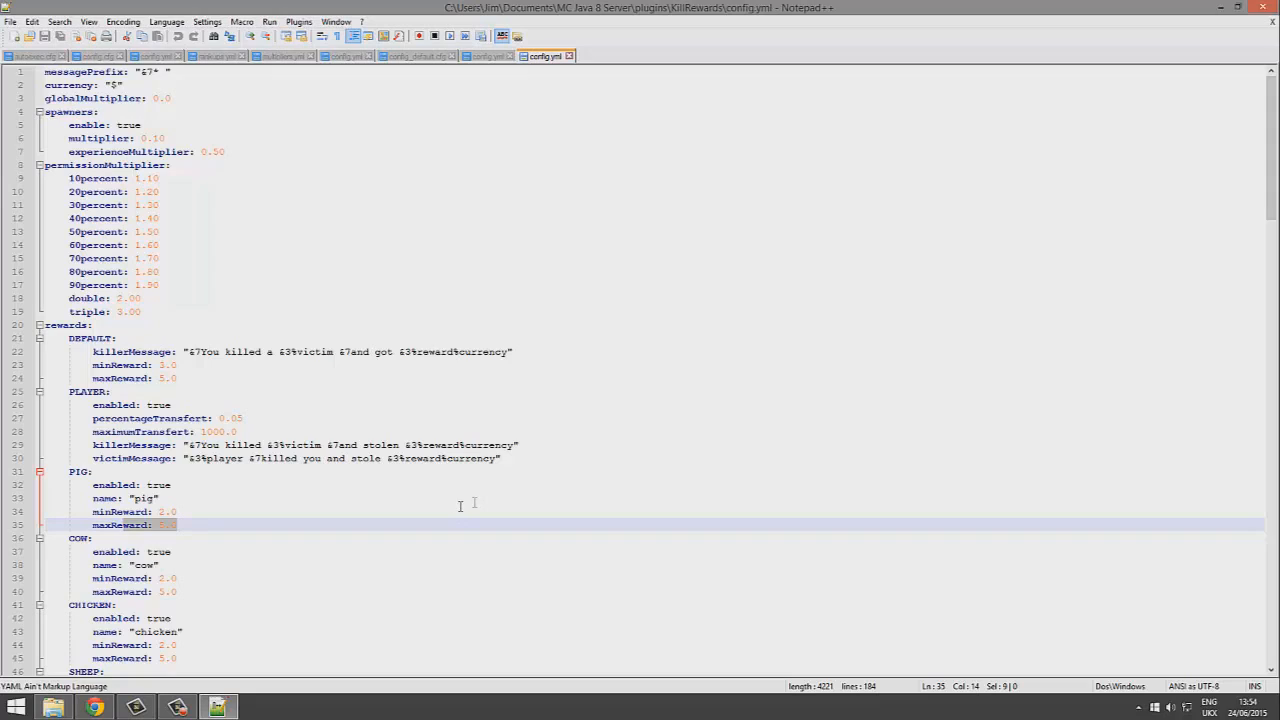
mouse_move(205, 247)
text(a[&cKillrewards&a])
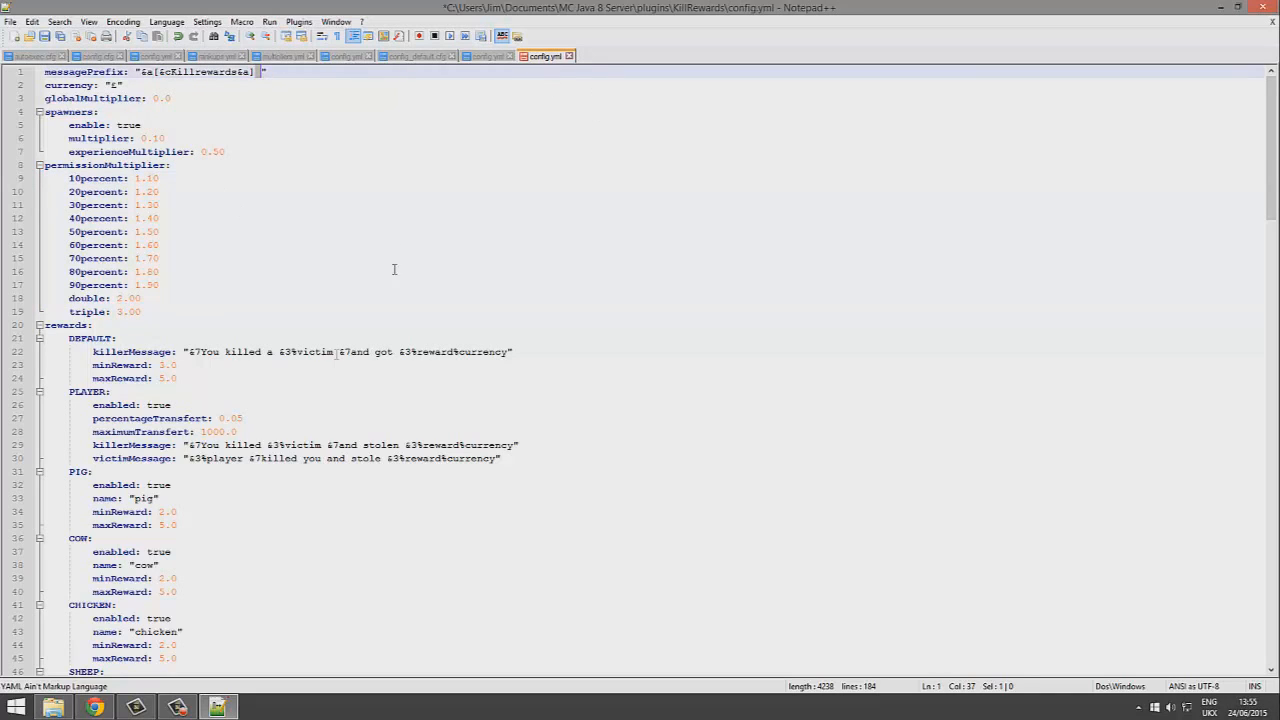
- Move the %currency placeholder before %reward in the DEFAULT killerMessage line
scroll(down, 3)
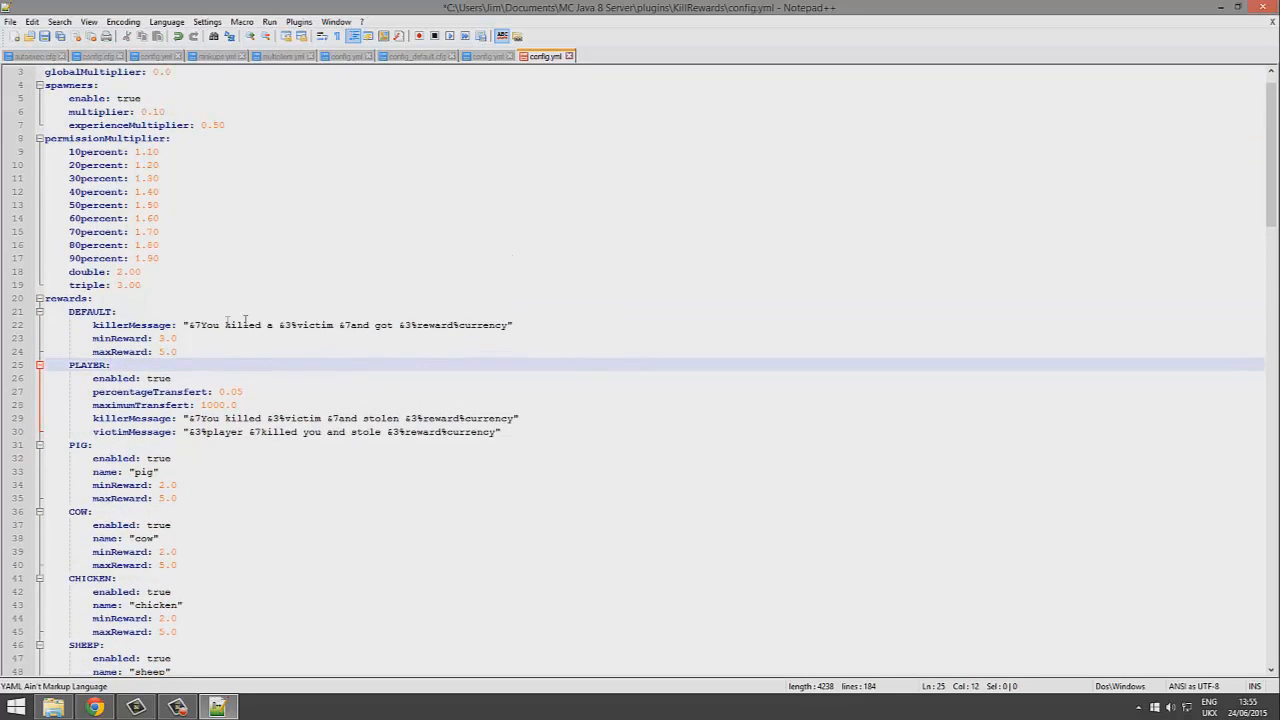
double_click(307, 325)
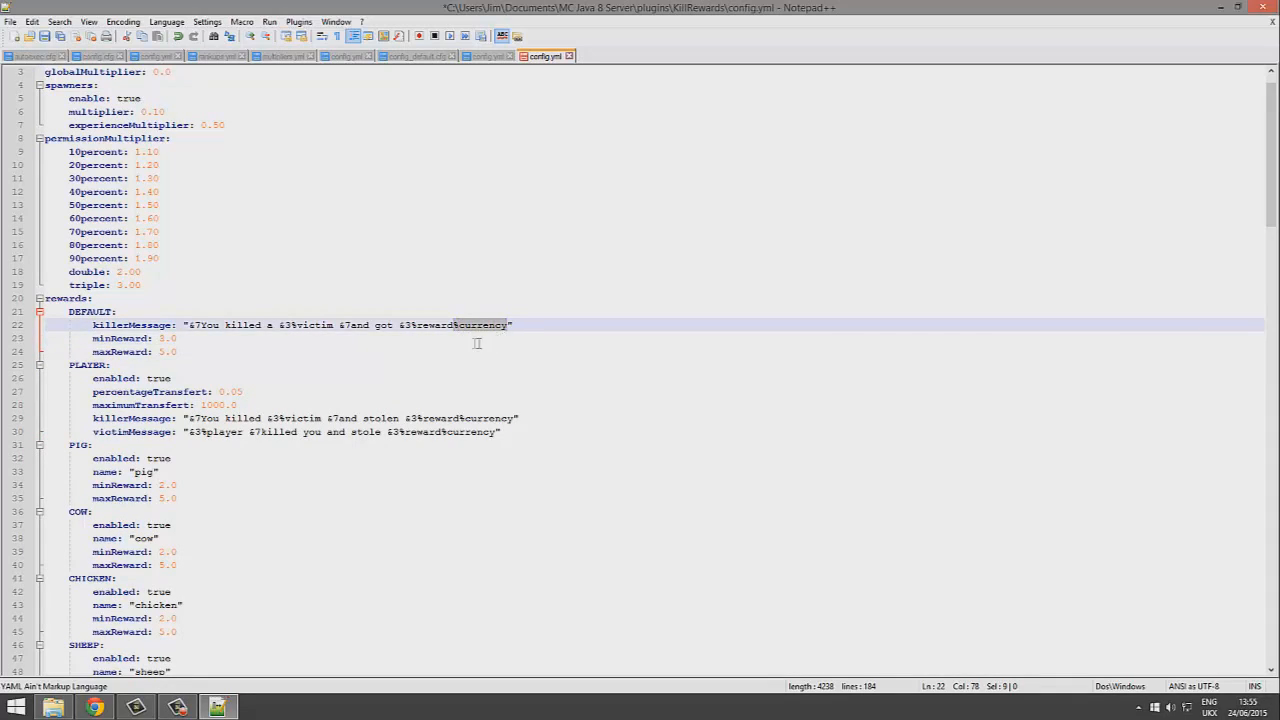
key(Delete)
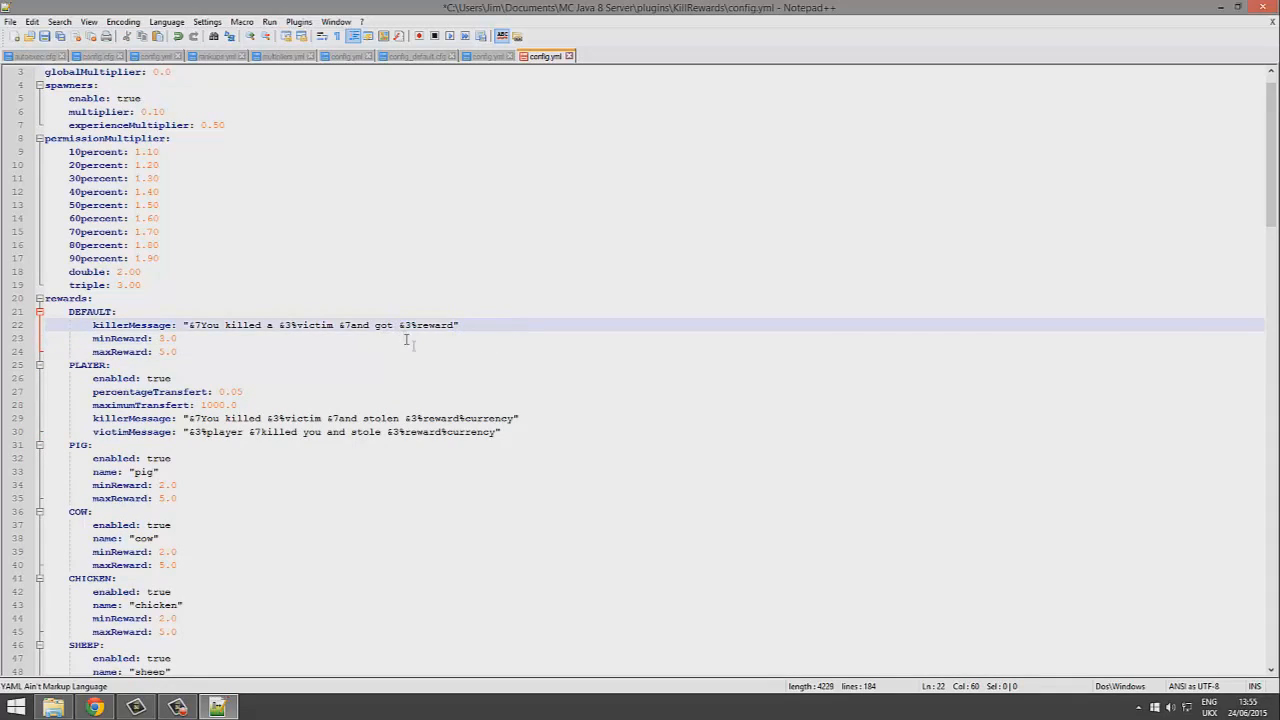
text(%currency%)
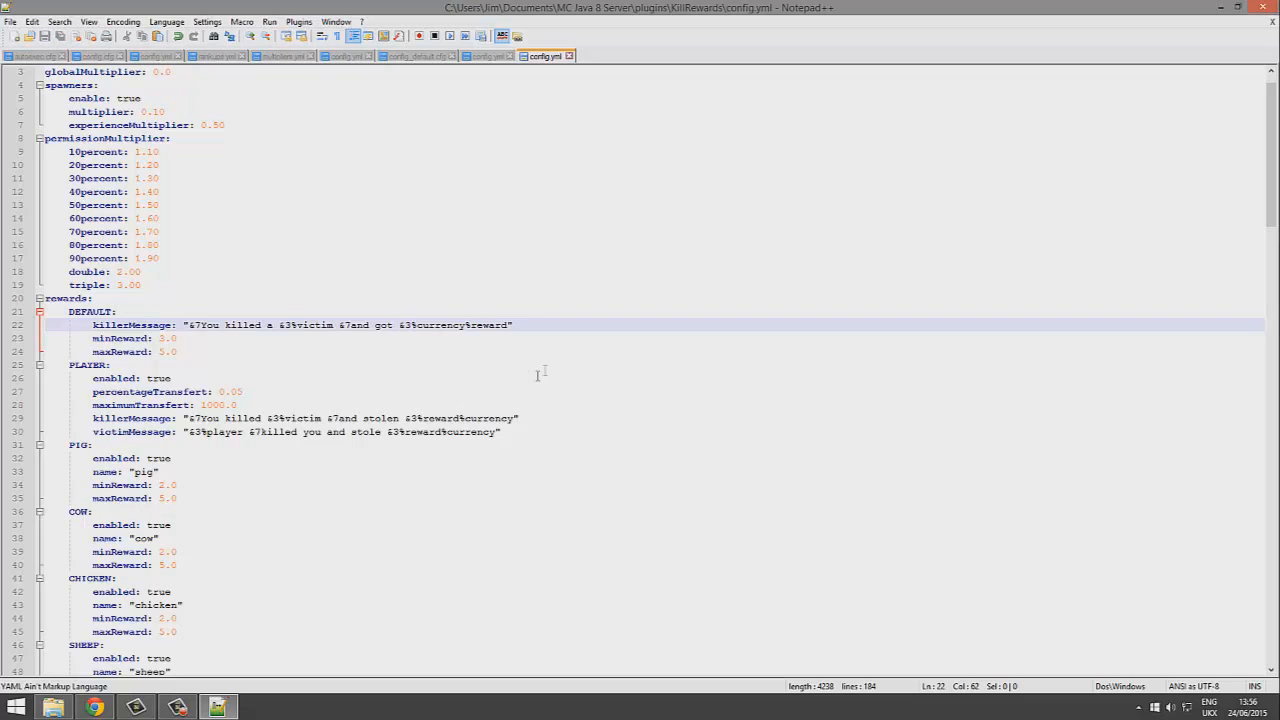
scroll(down, 3)
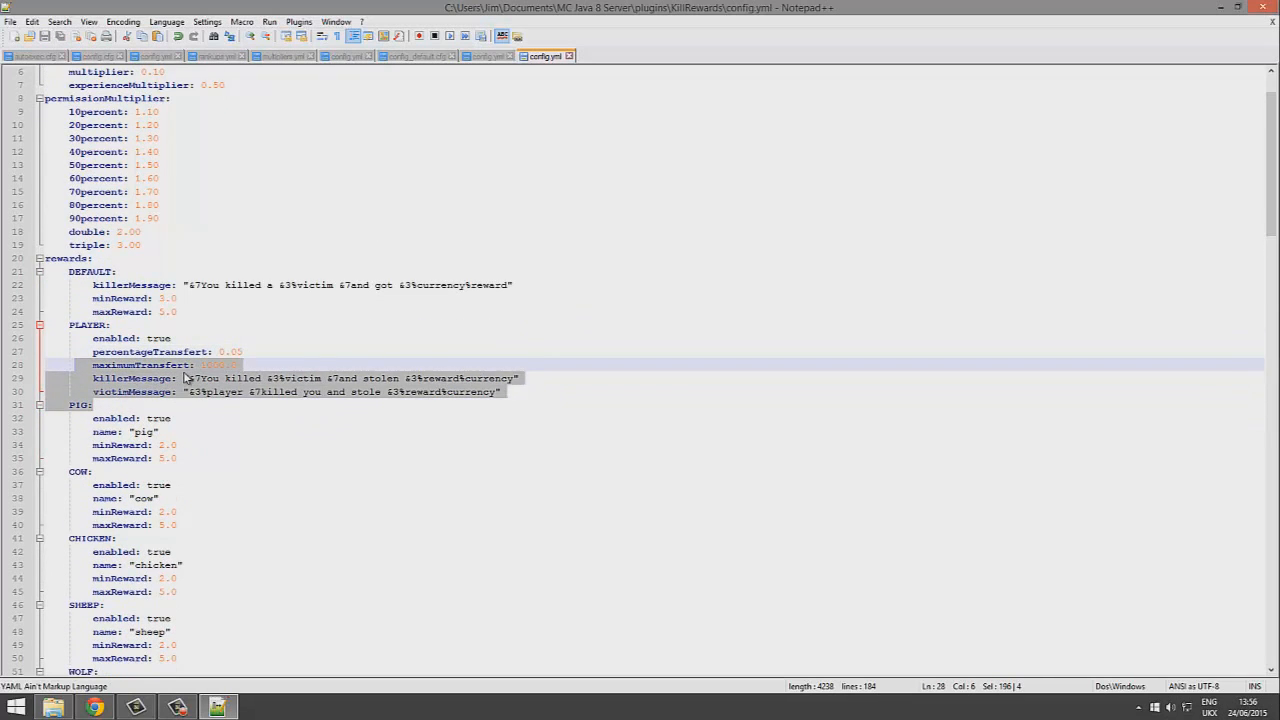
click(205, 351)
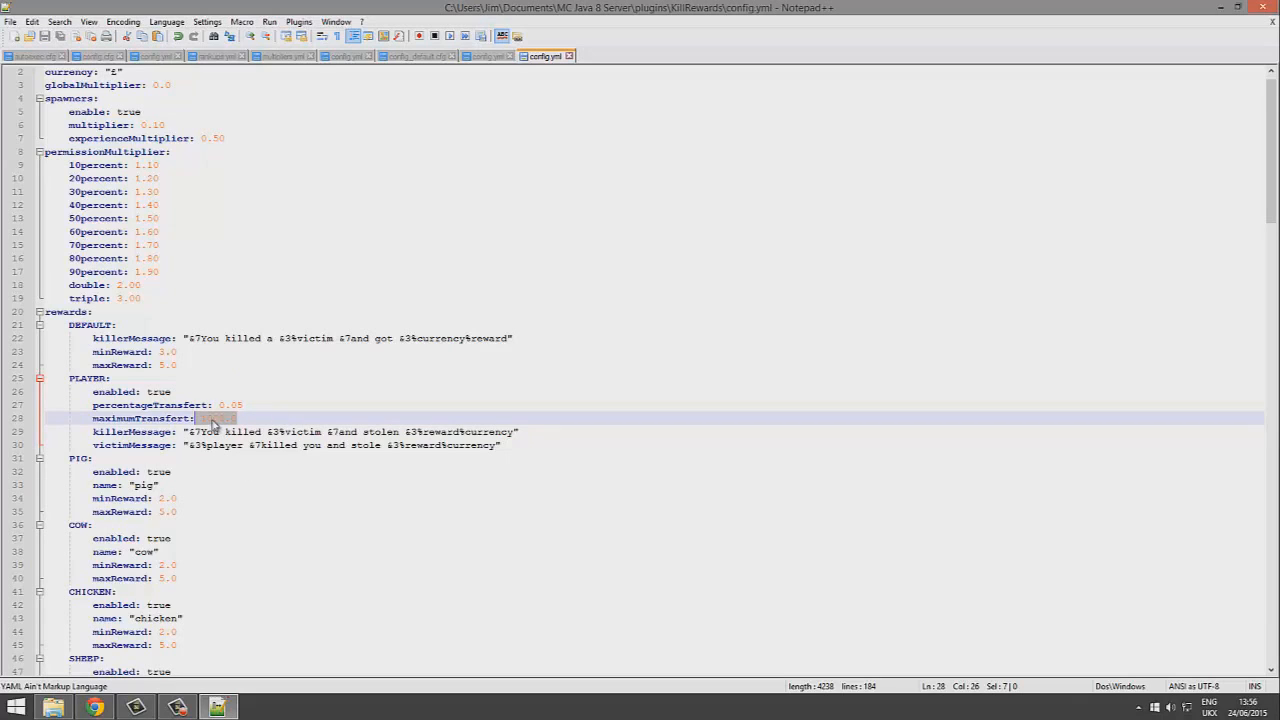
scroll(down, 3)
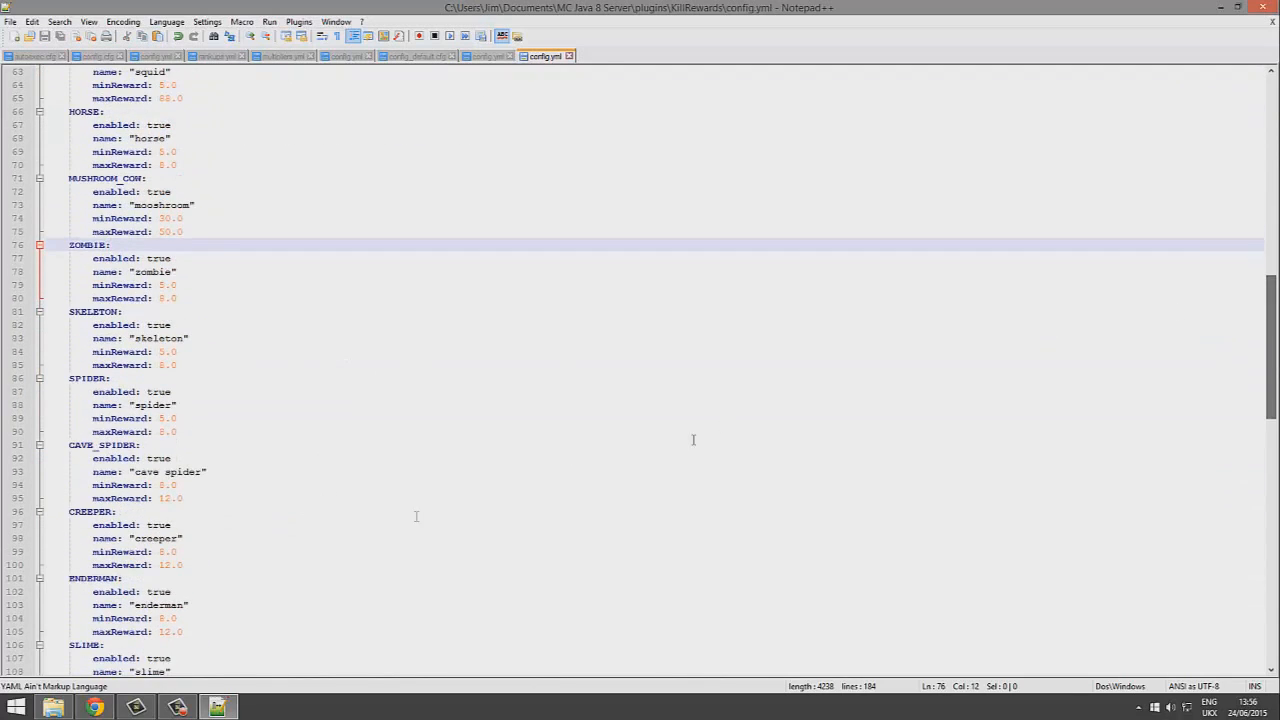
scroll(up, 3)
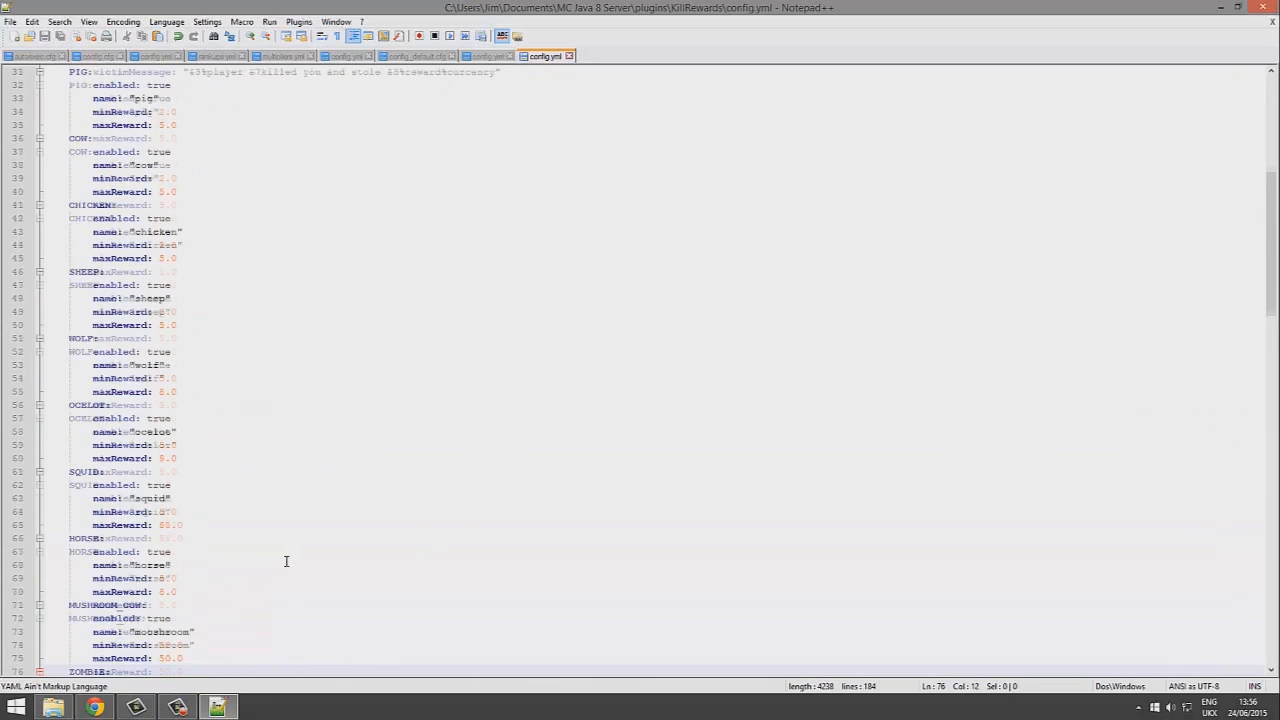
scroll(up, 3)
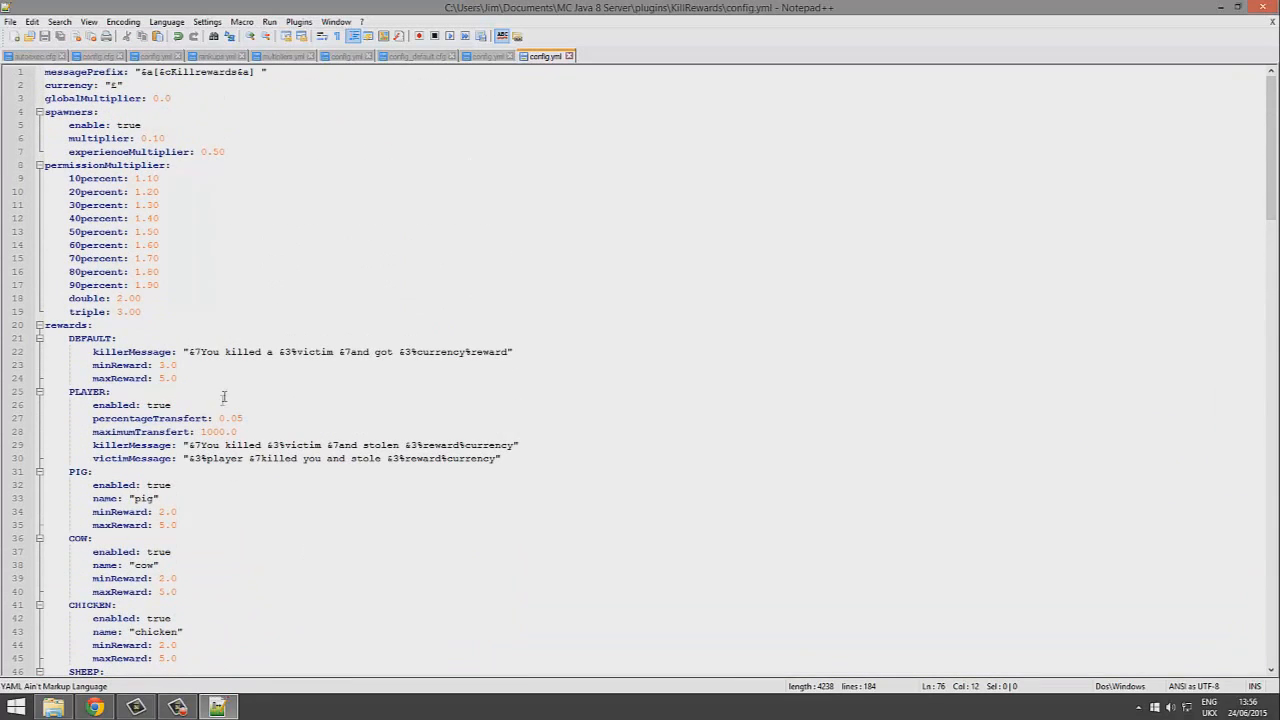
scroll(down, 3)
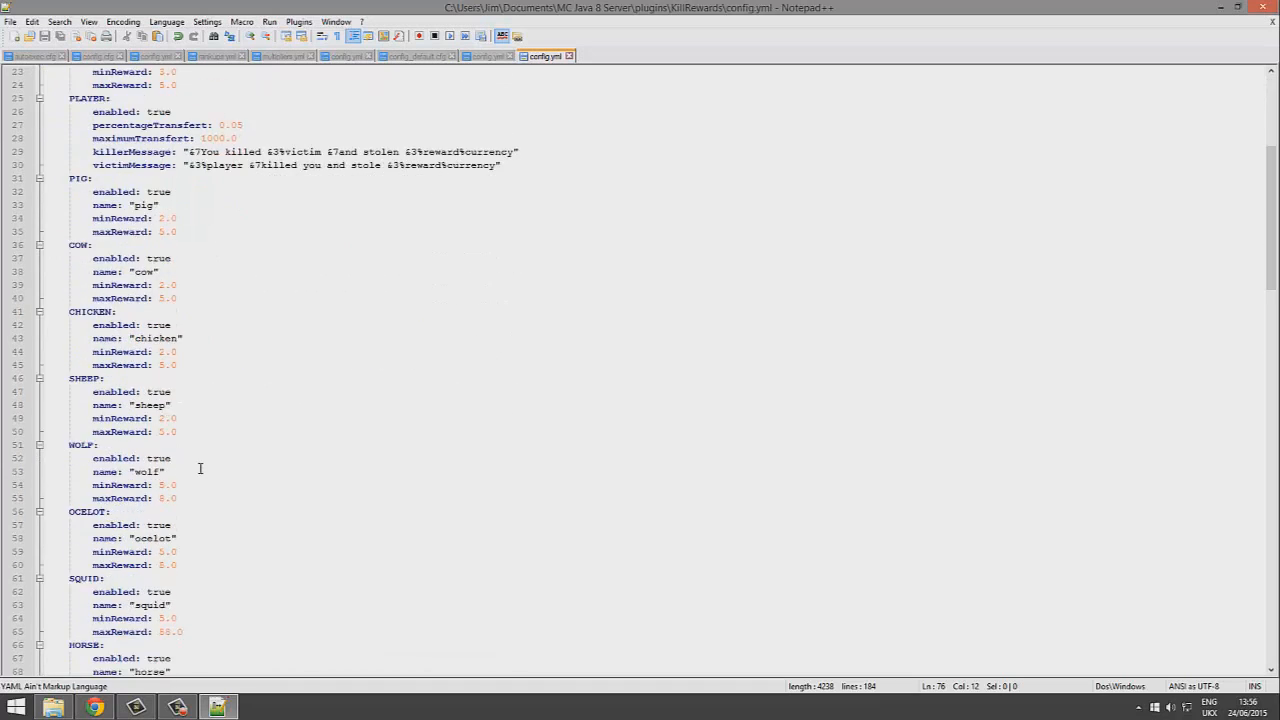
scroll(down, 3)
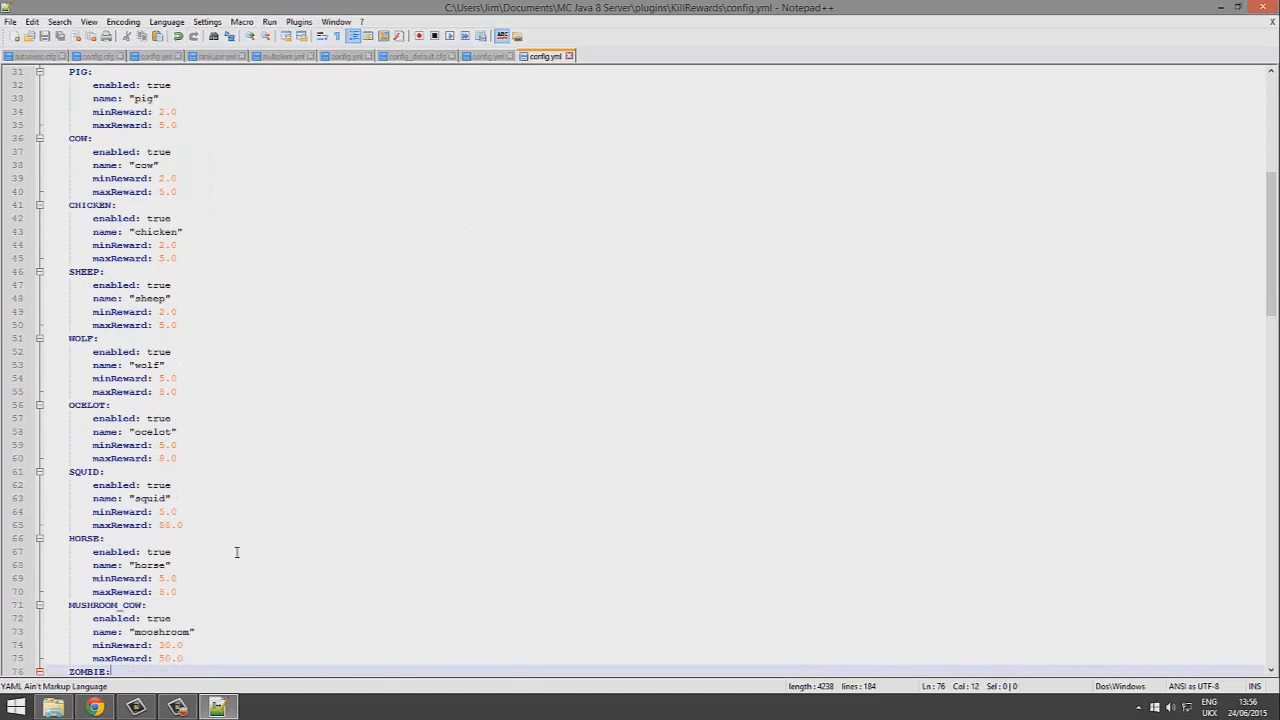
scroll(down, 3)
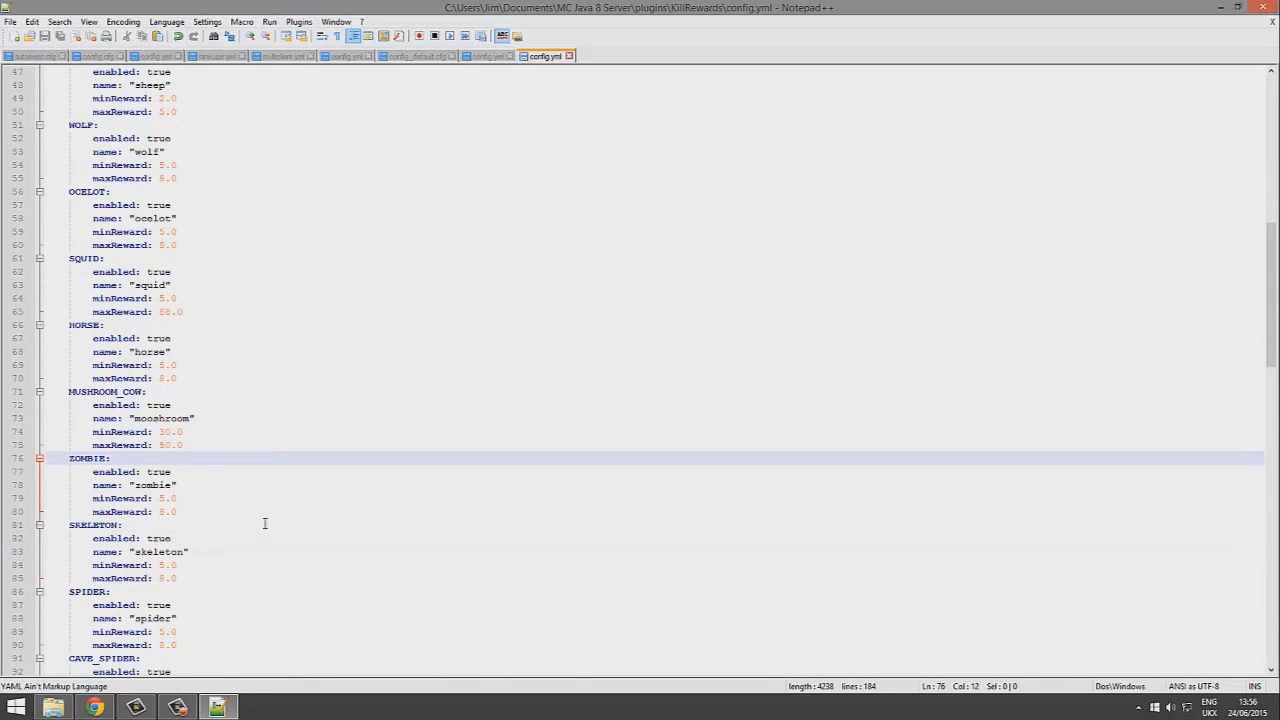